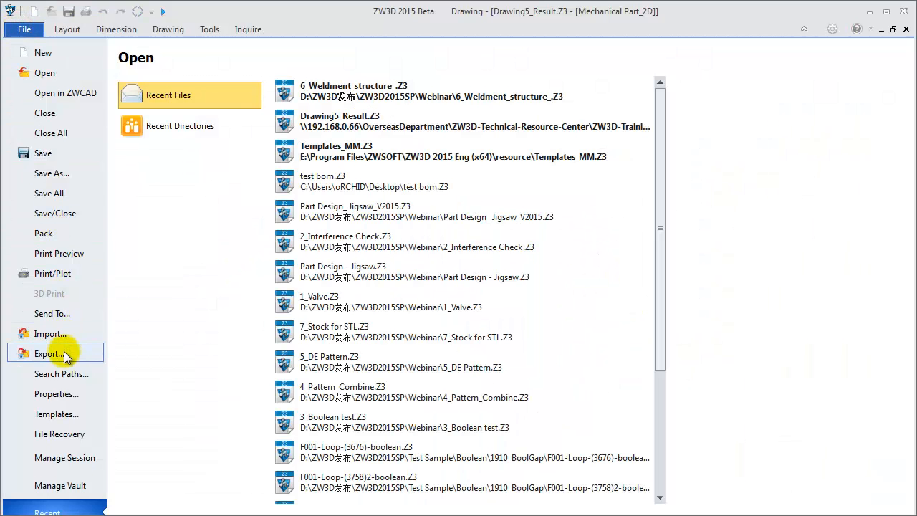
Export the drawing as Mechanical Part_2D.dwg with drawing views exported as blocks.
{"action": "left_click", "coordinate": [49, 353]}
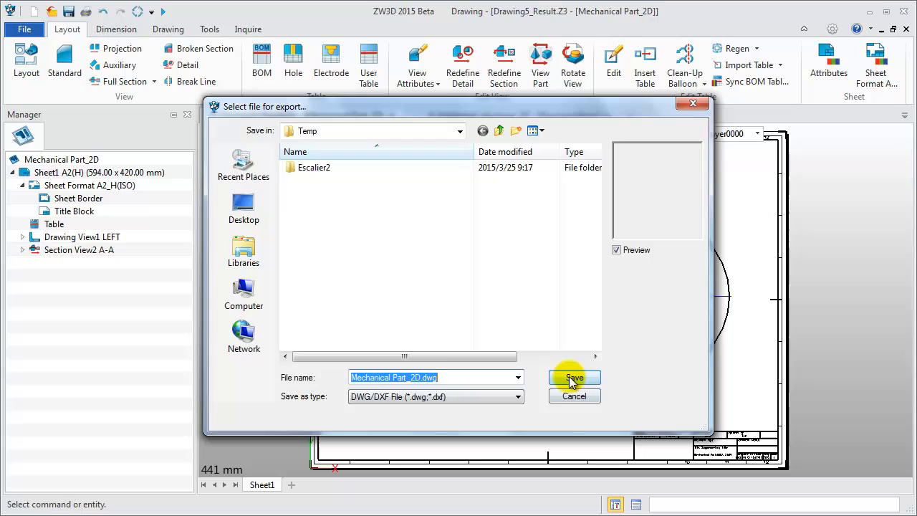
{"action": "left_click", "coordinate": [574, 379]}
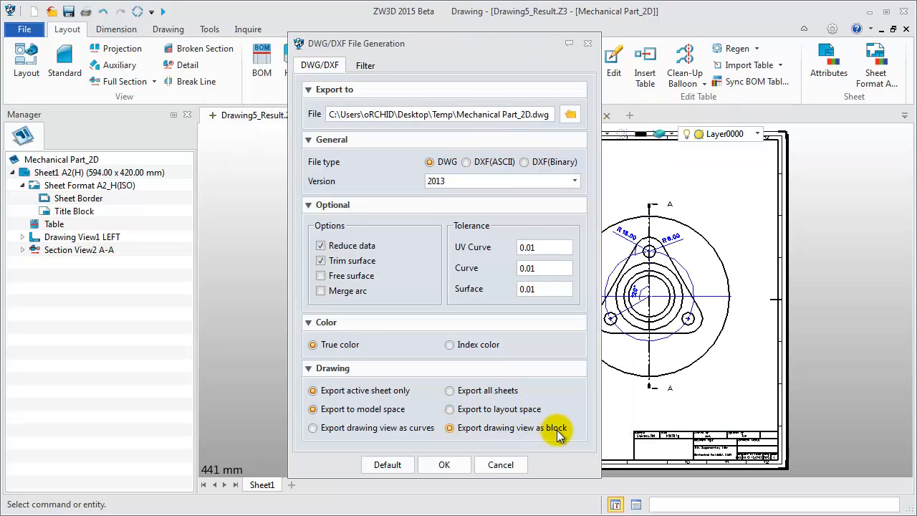
{"action": "left_click", "coordinate": [444, 465]}
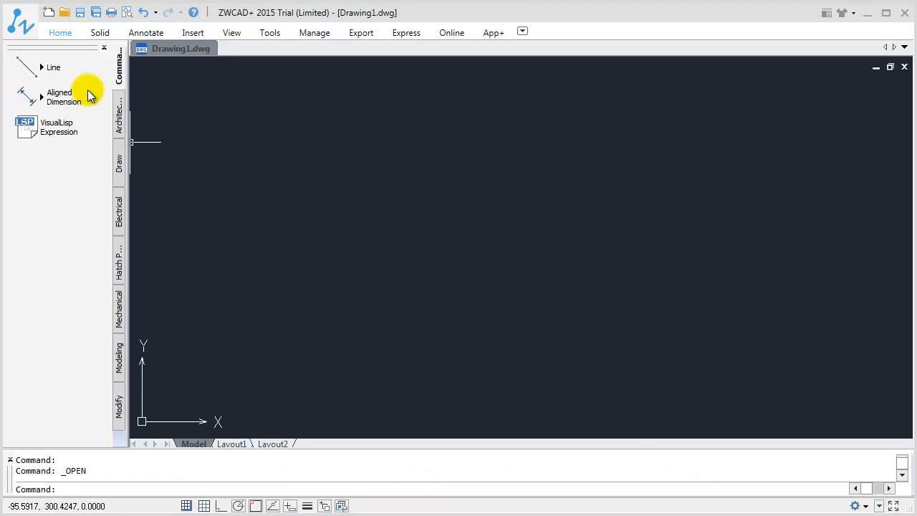
Open Mechanical Part_2D.dwg from the Temp folder in ZWCAD+.
{"action": "left_click", "coordinate": [64, 12]}
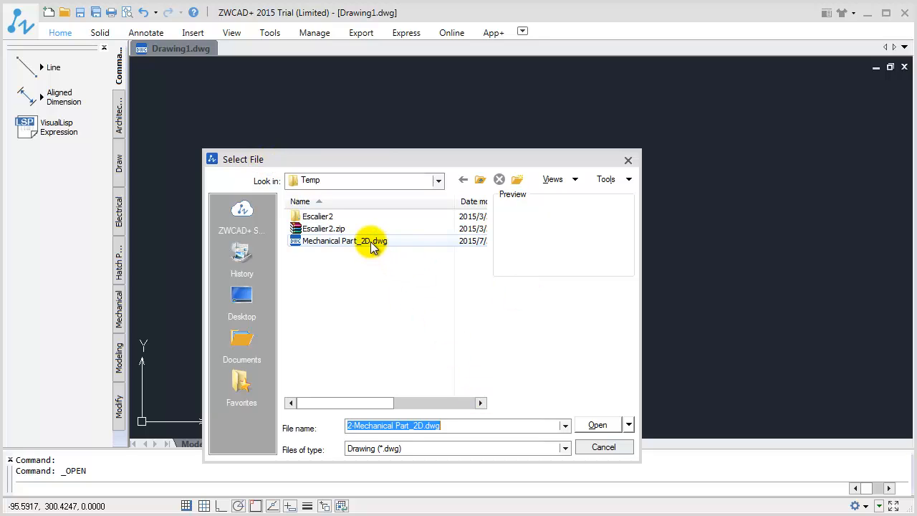
{"action": "left_click", "coordinate": [344, 241]}
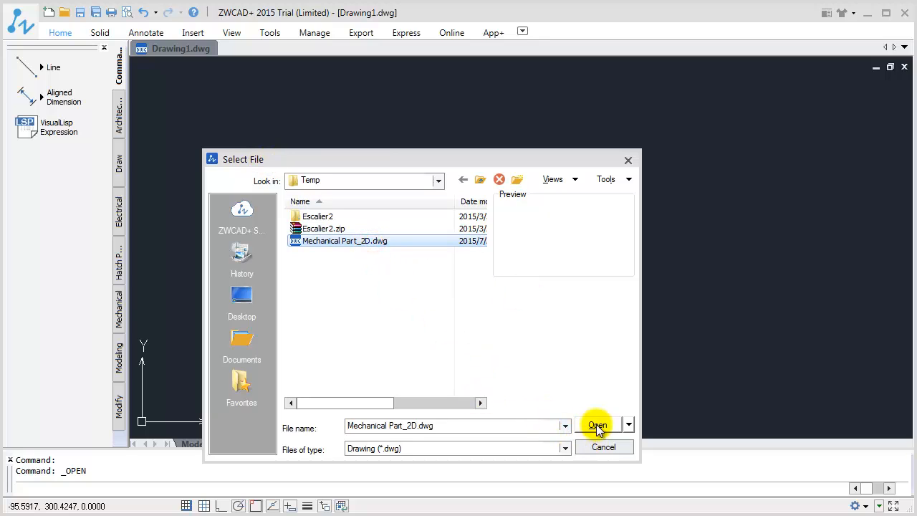
{"action": "left_click", "coordinate": [598, 426]}
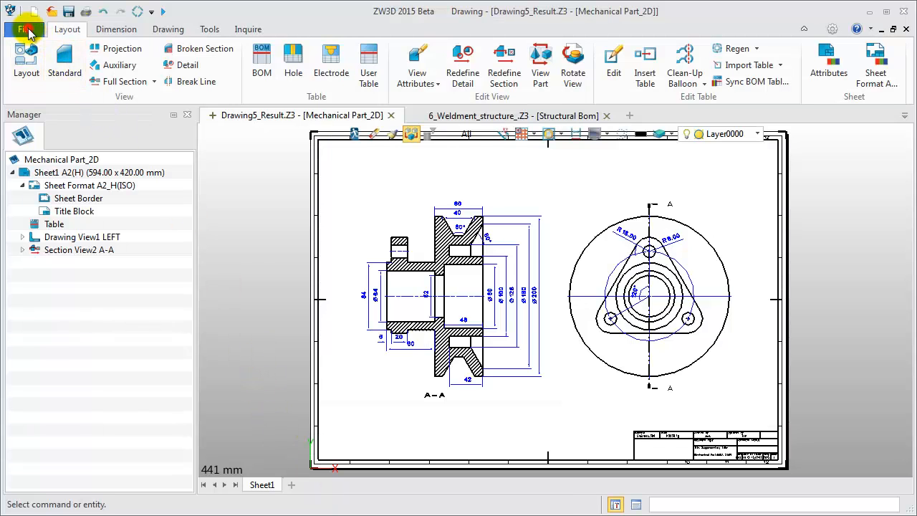
Export the drawing as 2-Mechanical Part_2D.dwg with drawing views exported as curves.
{"action": "left_click", "coordinate": [24, 29]}
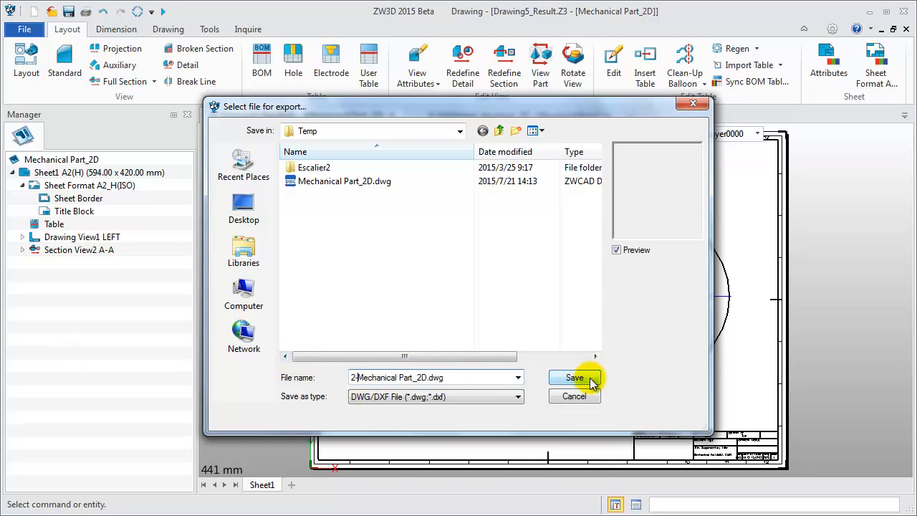
{"action": "left_click", "coordinate": [573, 379]}
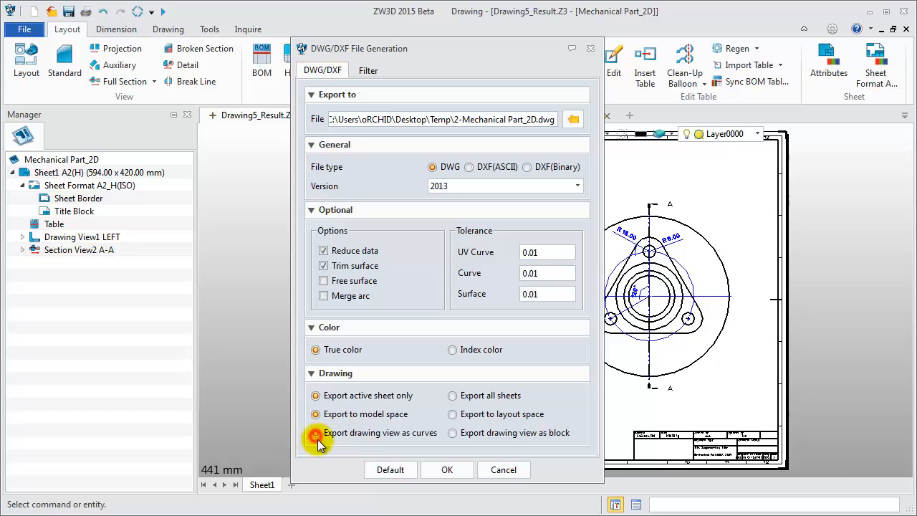
{"action": "left_click", "coordinate": [447, 470]}
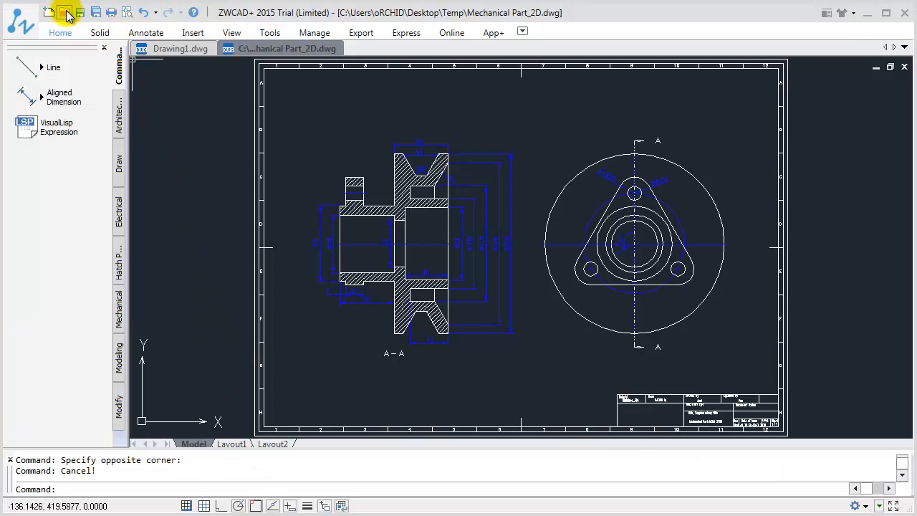
Open 2-Mechanical Part_2D.dwg in ZWCAD+ and check a circle is an individual curve.
{"action": "left_click", "coordinate": [66, 13]}
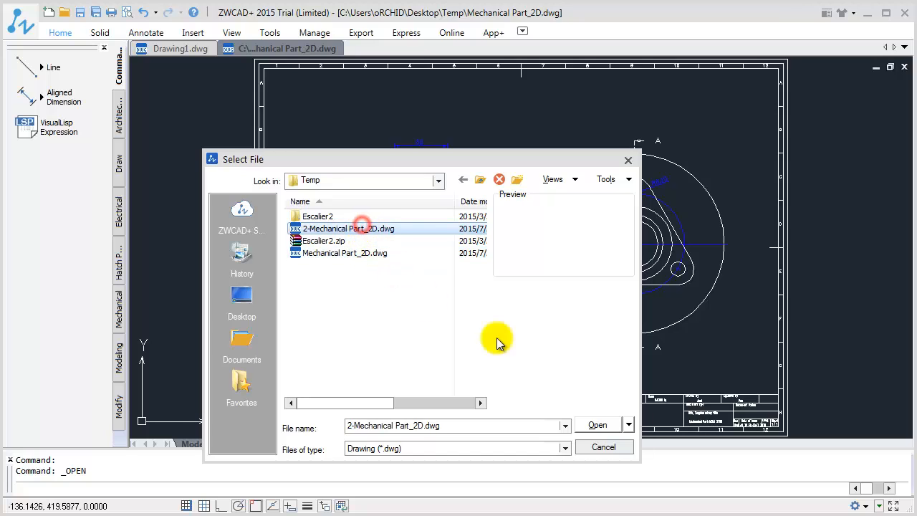
{"action": "left_click", "coordinate": [598, 424]}
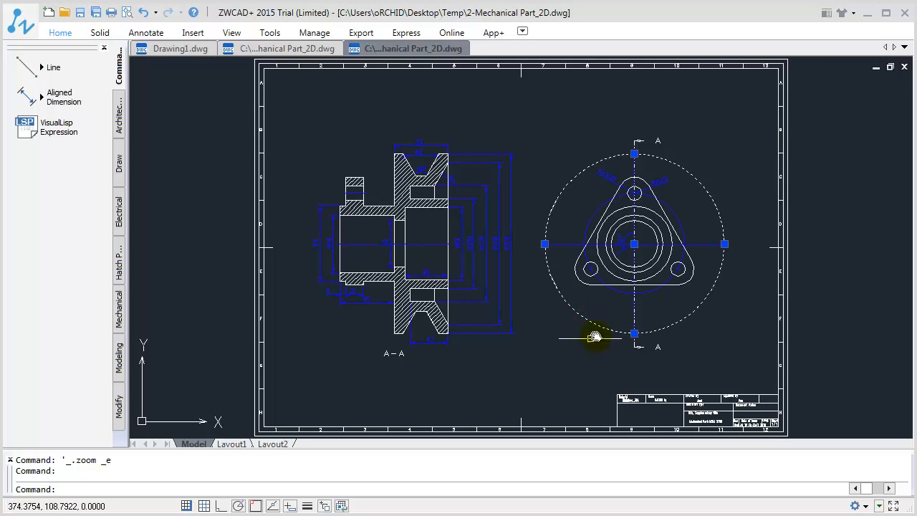
{"action": "key", "text": "Escape"}
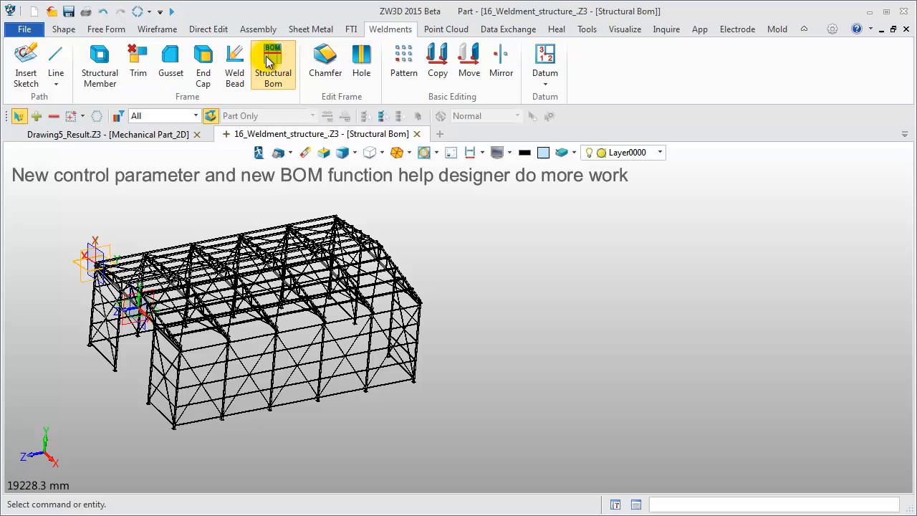
Show the Structural Bom and review attributes of Structural1.1, 1.2 and 1.3.
{"action": "left_click", "coordinate": [272, 65]}
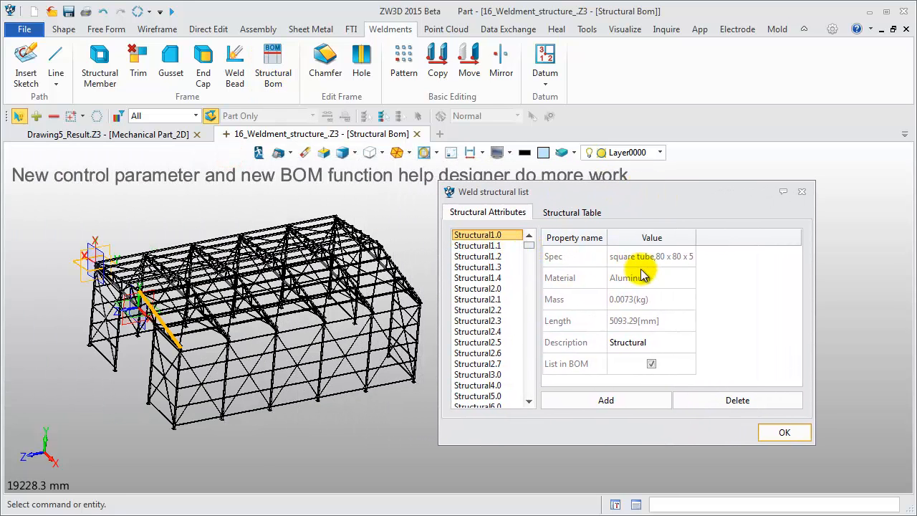
{"action": "mouse_move", "coordinate": [658, 303]}
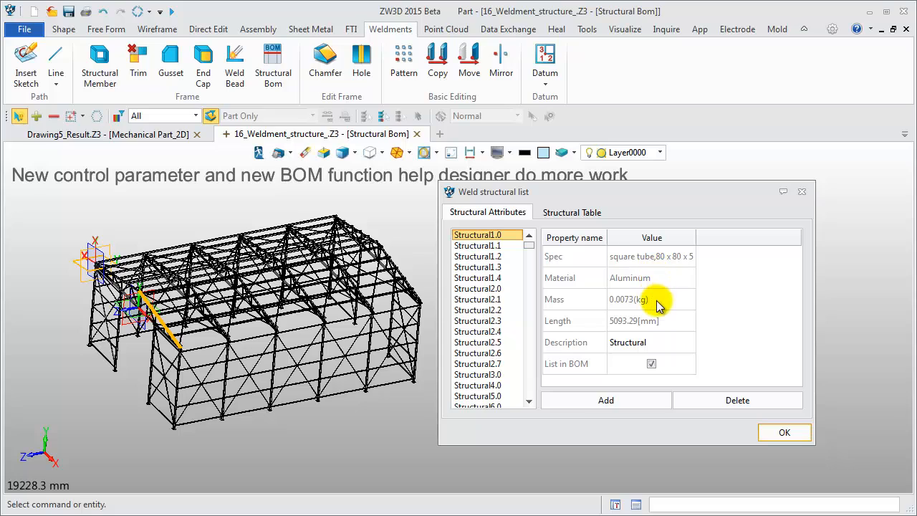
{"action": "mouse_move", "coordinate": [652, 329]}
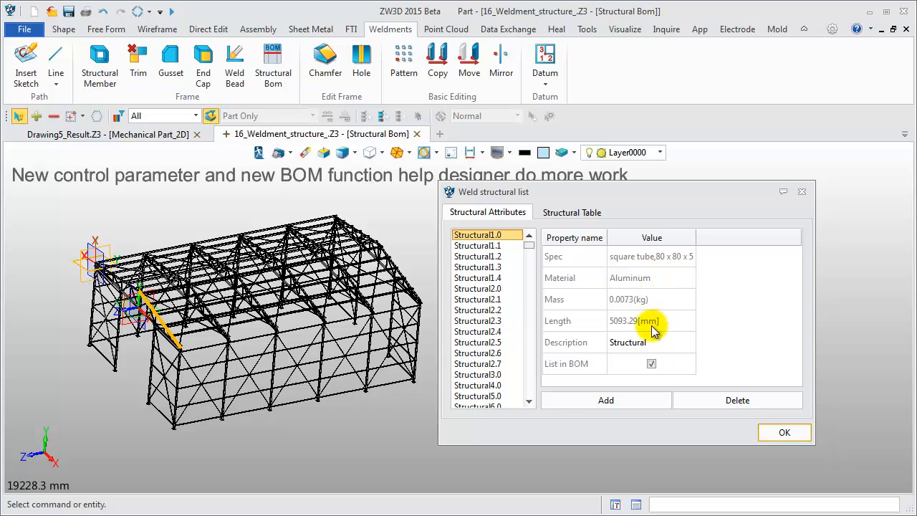
{"action": "left_click", "coordinate": [477, 245]}
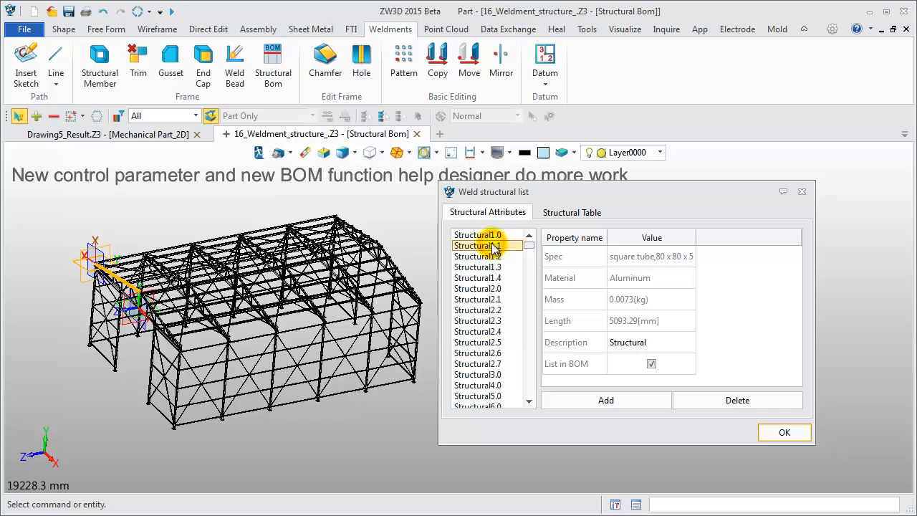
{"action": "left_click", "coordinate": [477, 255]}
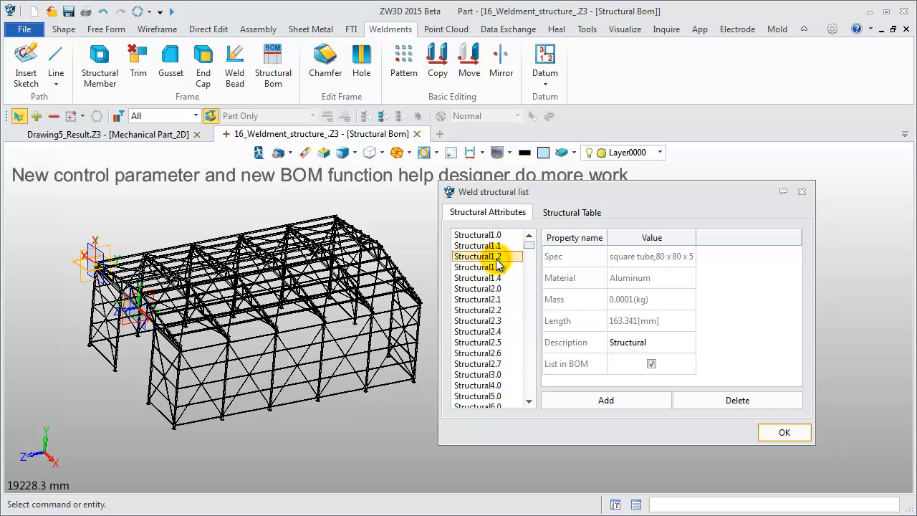
{"action": "left_click", "coordinate": [477, 266]}
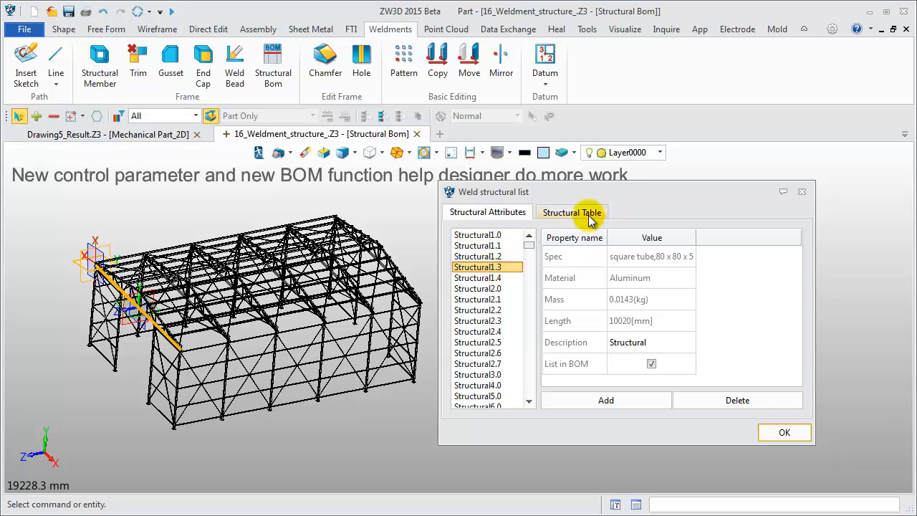
Export the Structural Table to Structural List.xls in My Documents\ZW3D.
{"action": "left_click", "coordinate": [572, 212]}
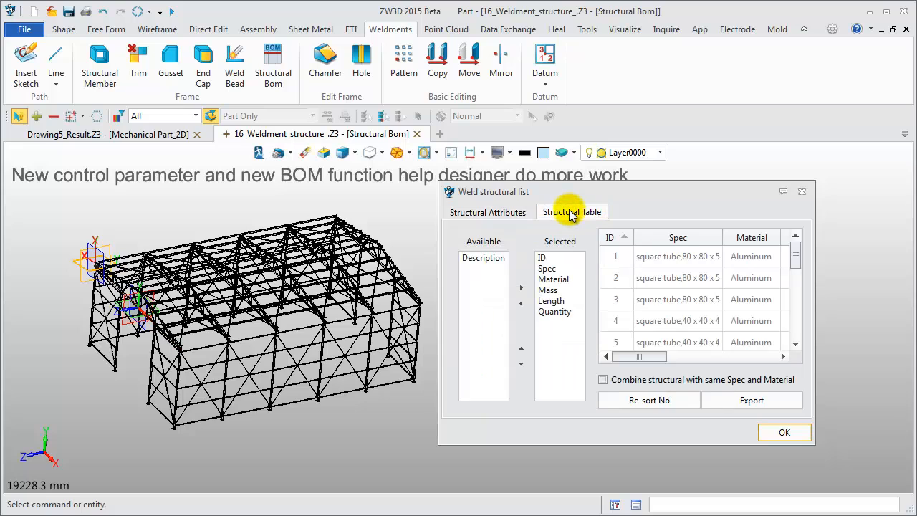
{"action": "mouse_move", "coordinate": [808, 321]}
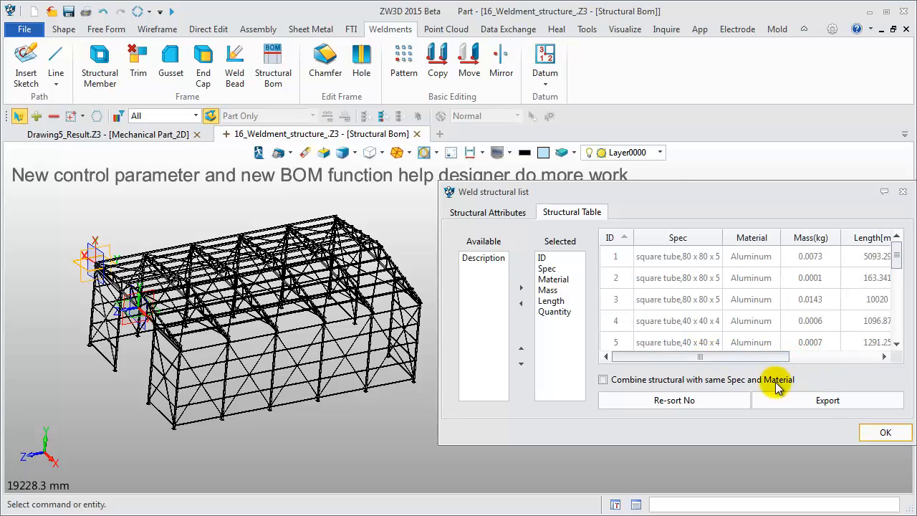
{"action": "left_click", "coordinate": [827, 400]}
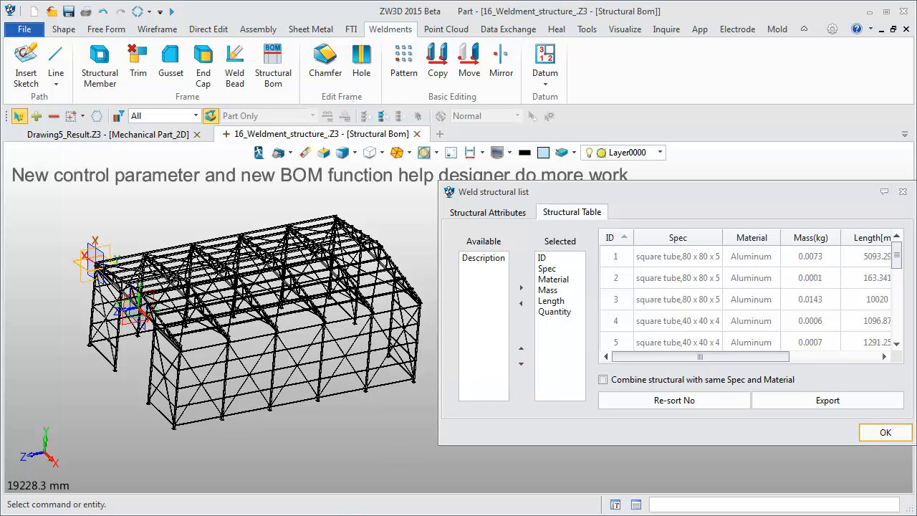
{"action": "left_click", "coordinate": [826, 400]}
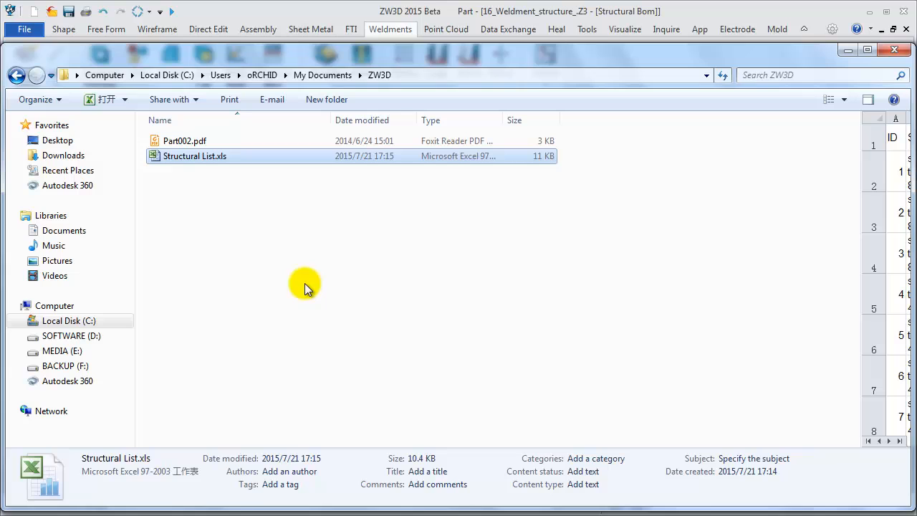
Open Structural List.xls in Excel and inspect the B2 spec entry and Mass(kg) heading.
{"action": "double_click", "coordinate": [194, 155]}
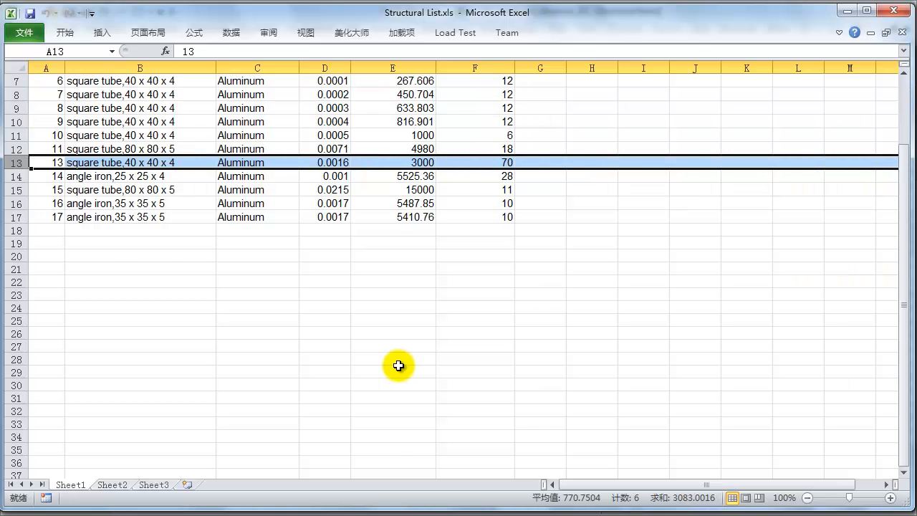
{"action": "left_click", "coordinate": [140, 94]}
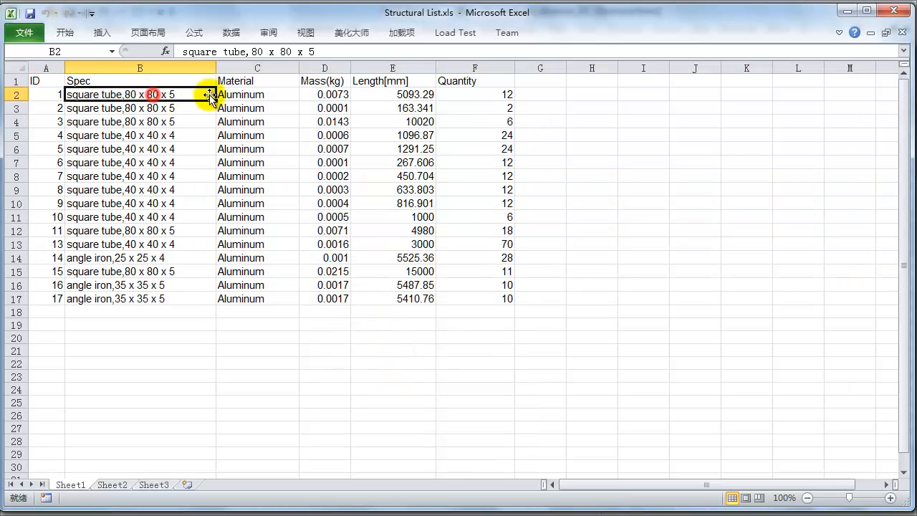
{"action": "left_click", "coordinate": [324, 80]}
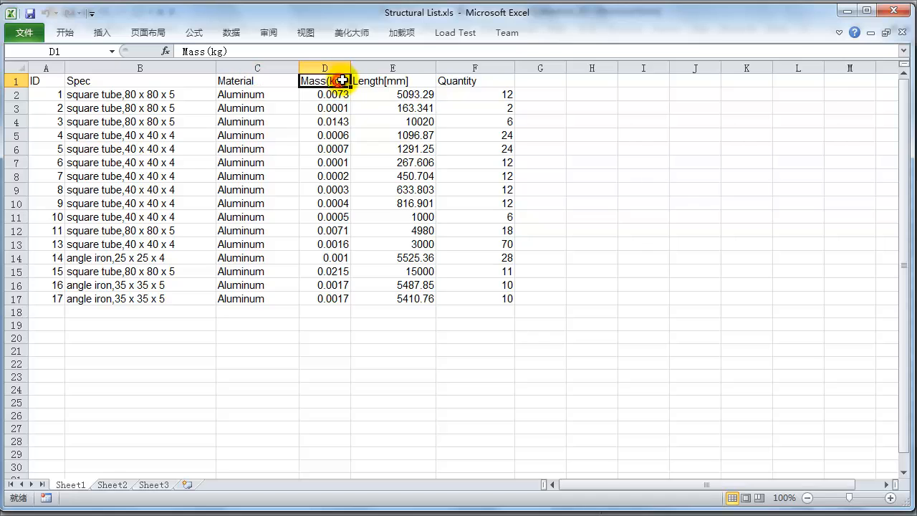